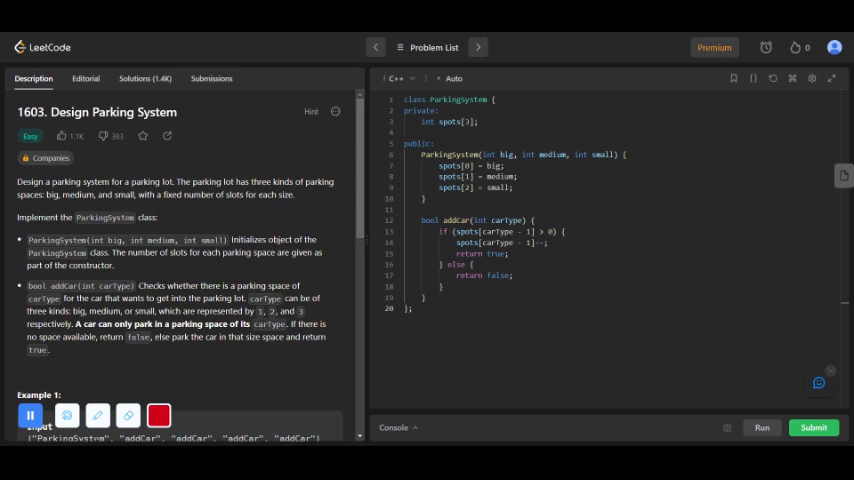
{"action": "mouse_move", "coordinate": [234, 272]}
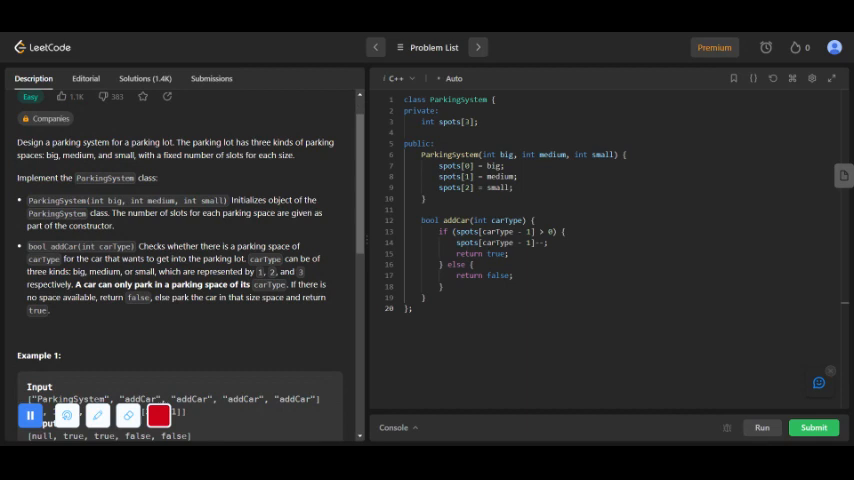
{"action": "scroll", "scroll_direction": "down", "scroll_amount": 3}
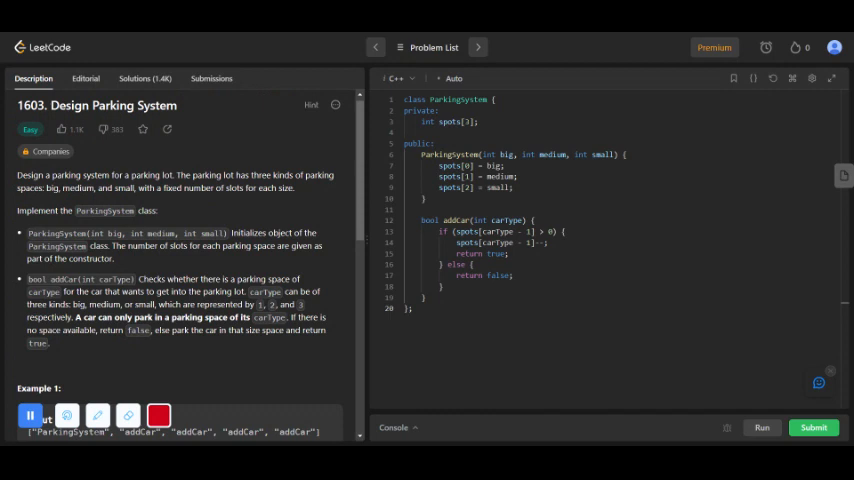
{"action": "scroll", "scroll_direction": "down", "scroll_amount": 3}
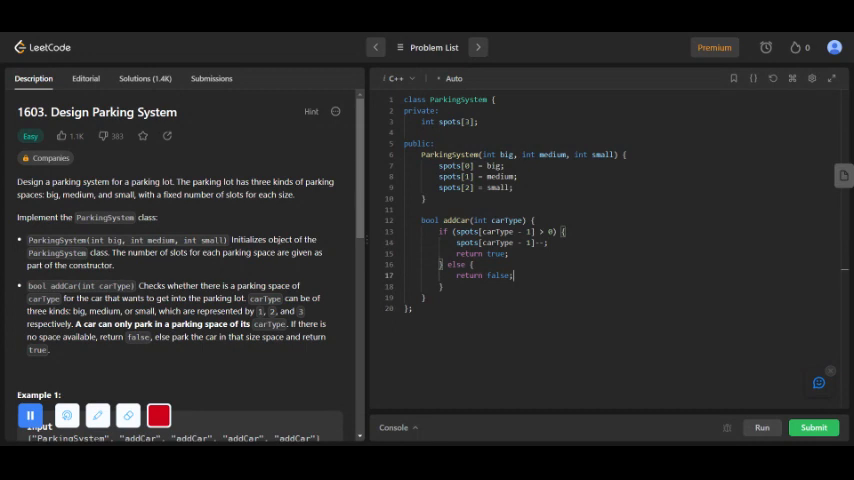
{"action": "scroll", "scroll_direction": "down", "scroll_amount": 3}
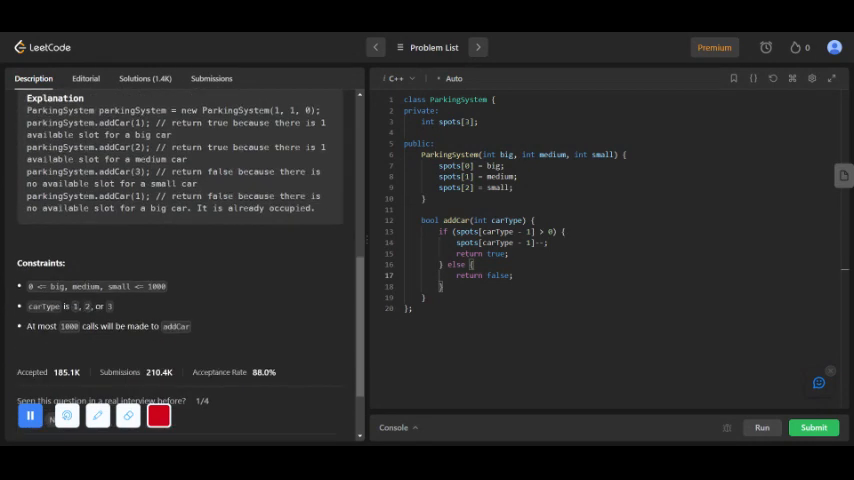
{"action": "scroll", "scroll_direction": "down", "scroll_amount": 3}
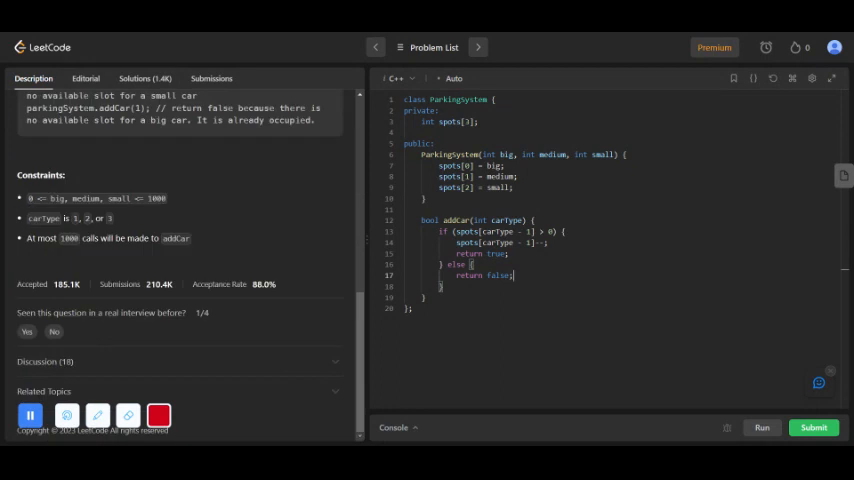